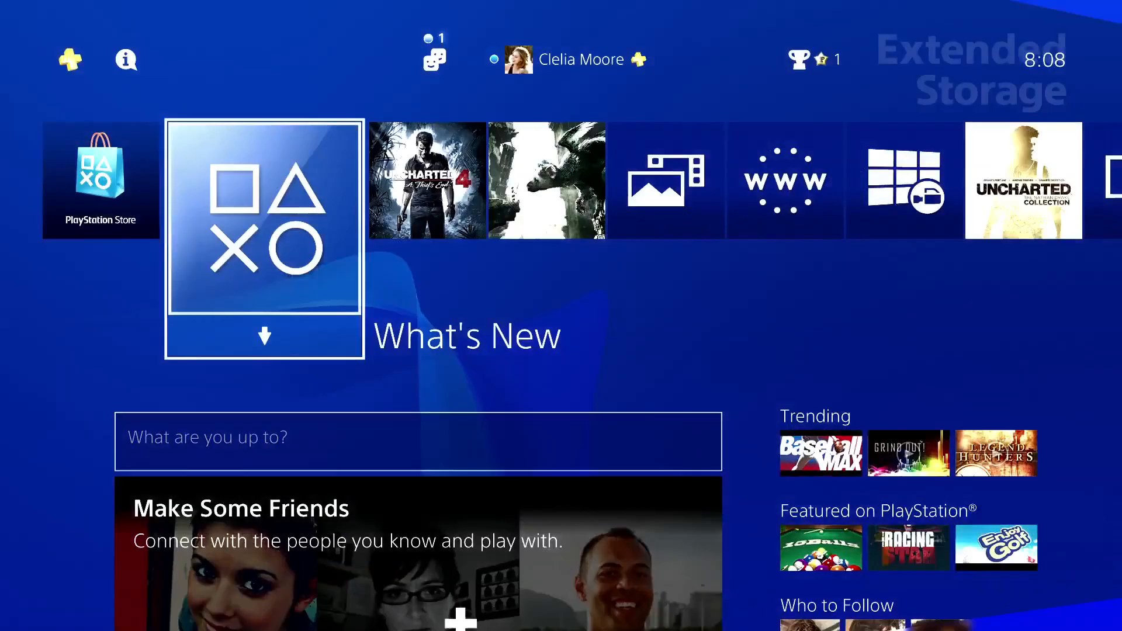
Step: Move Uncharted 4: A Thief's End from the Applications list to extended storage and confirm
click(127, 58)
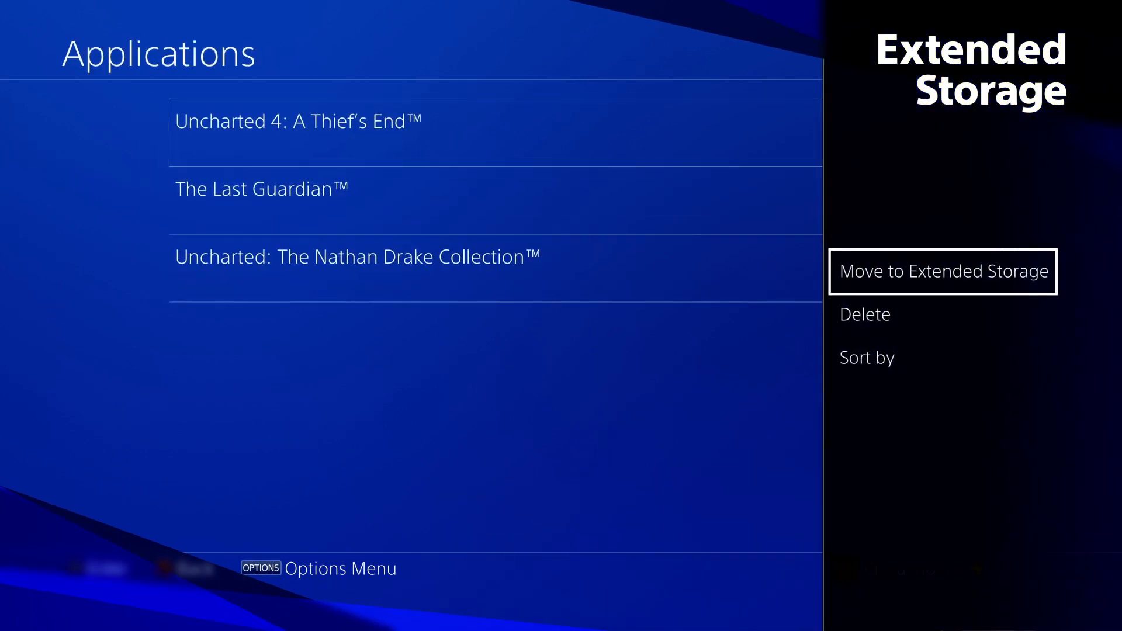
click(945, 272)
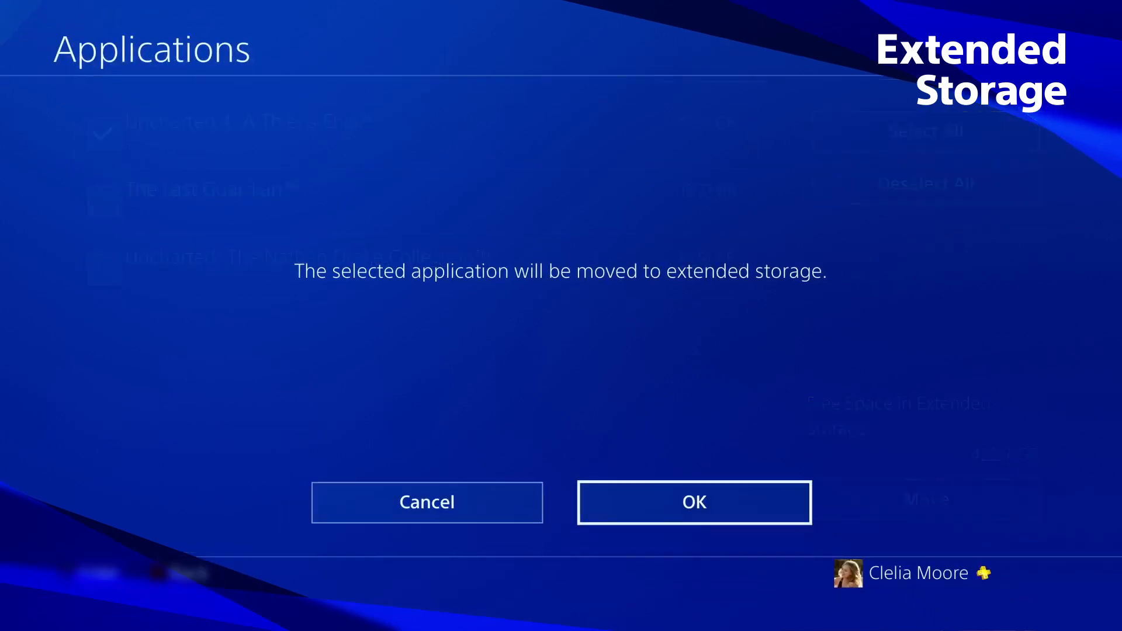
click(695, 502)
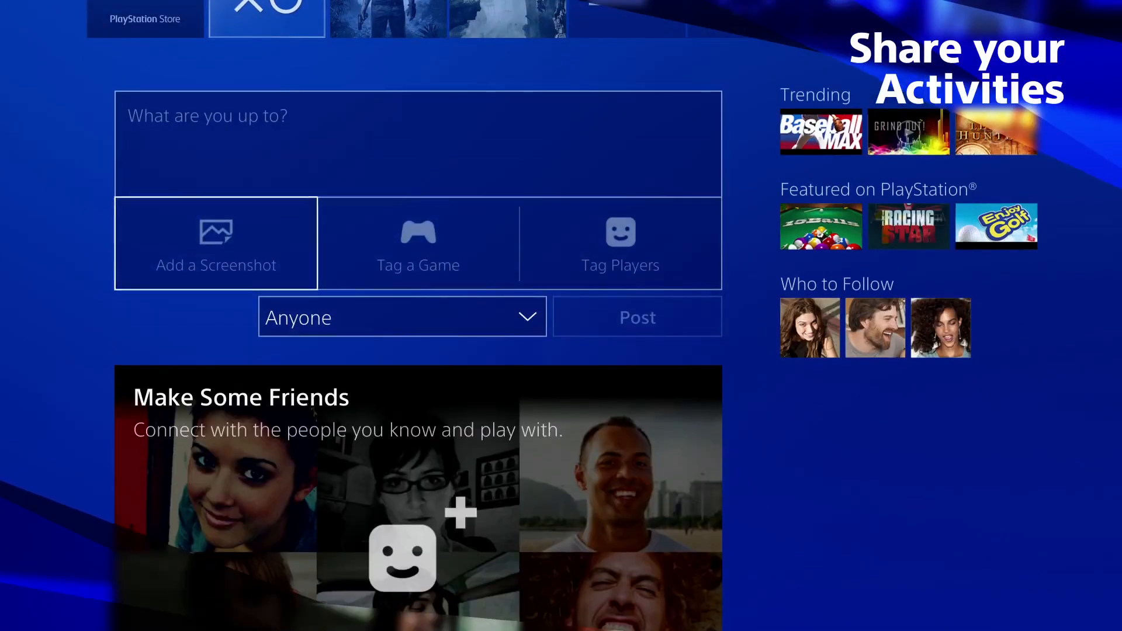
Step: Publish an 'Uncharted4 trophy!!' What's New post with a screenshot attached and Uncharted 4 tagged
click(215, 243)
text(U)
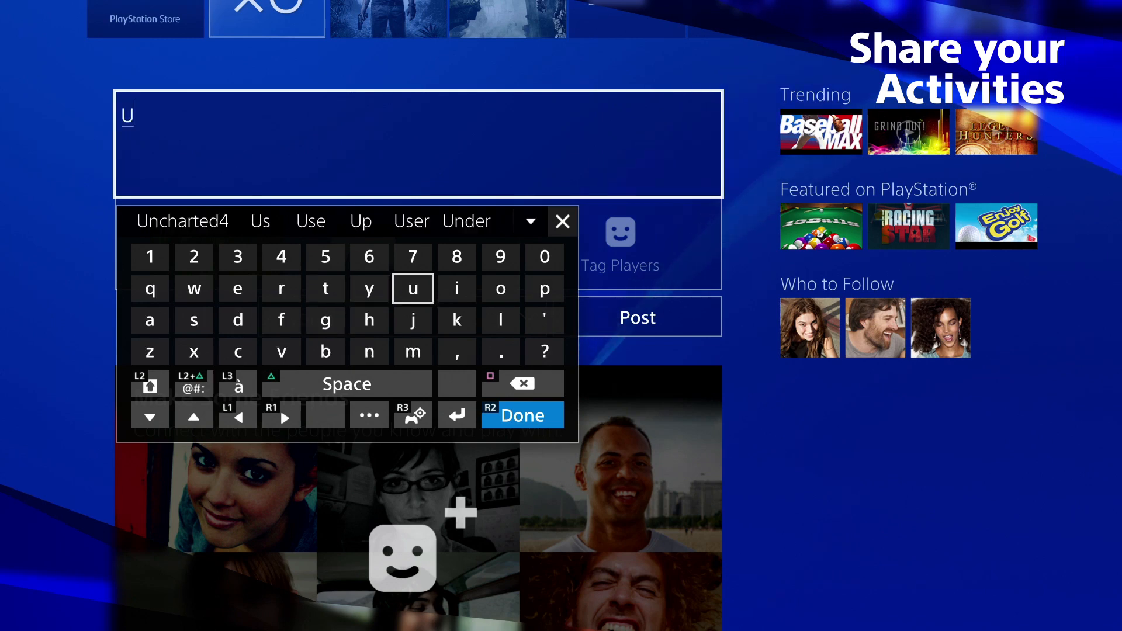
click(523, 415)
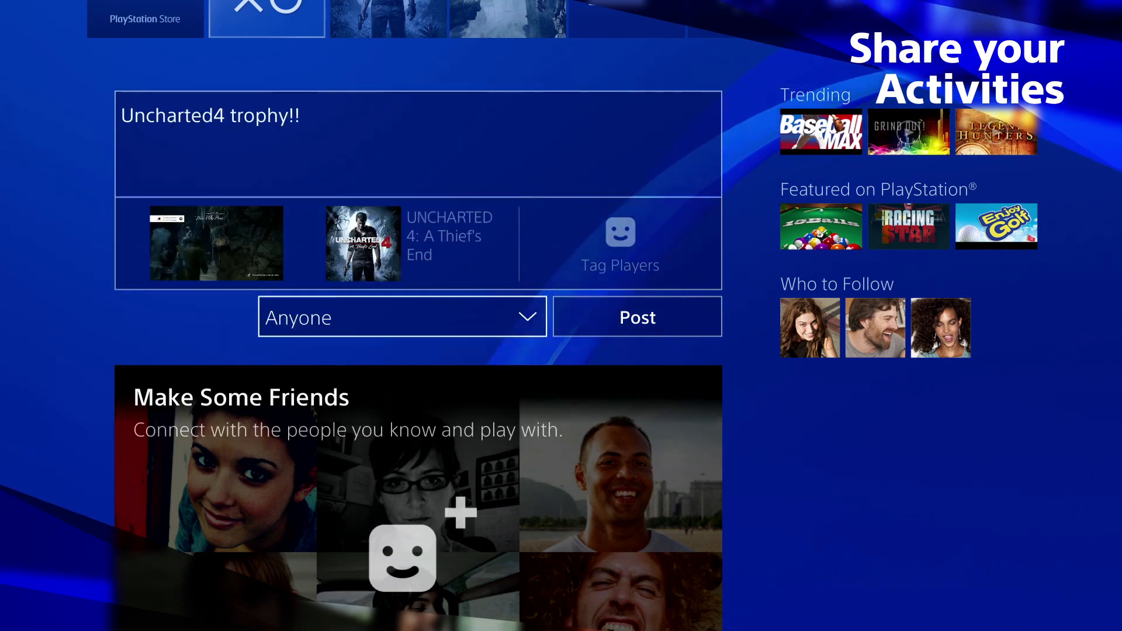
click(637, 316)
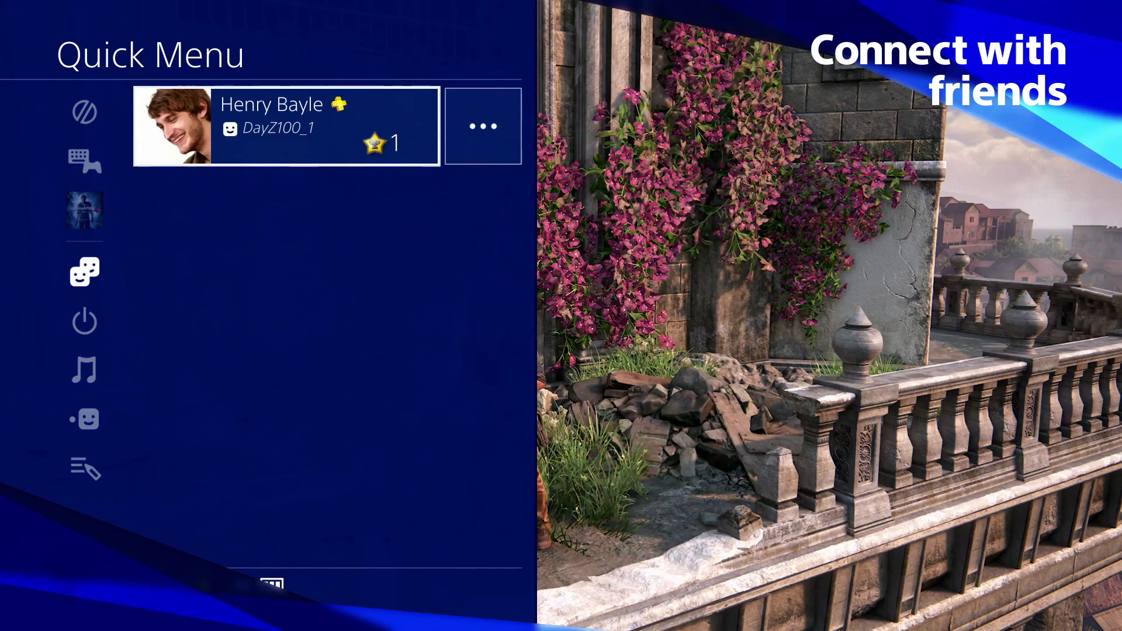
Step: Start Chat in Party with the online friend from the Quick Menu friends list
click(484, 127)
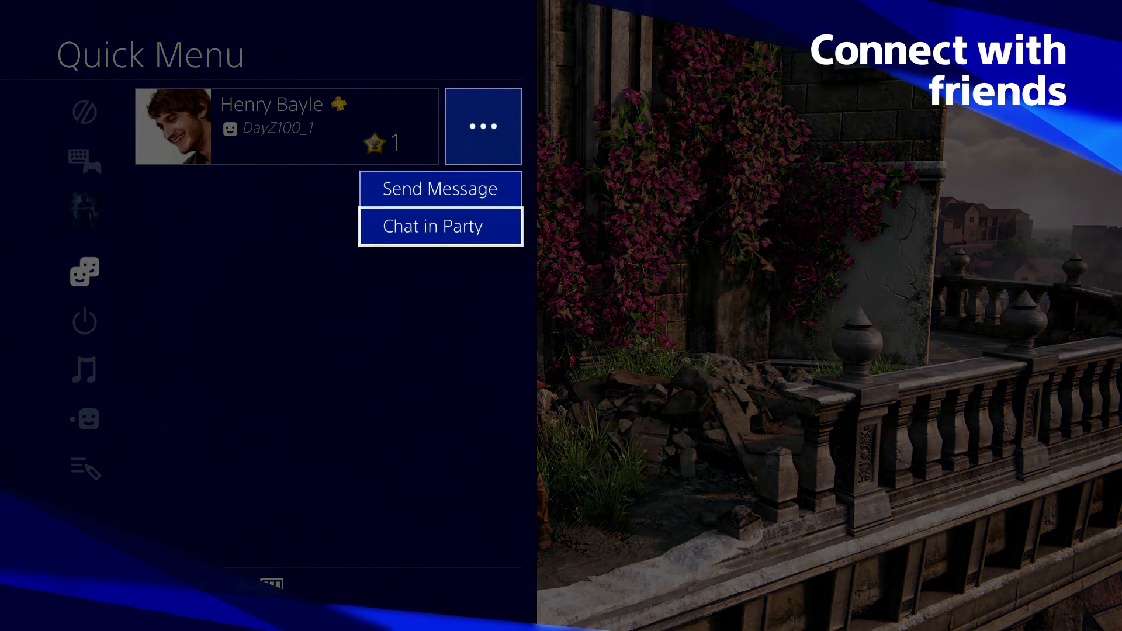
click(439, 227)
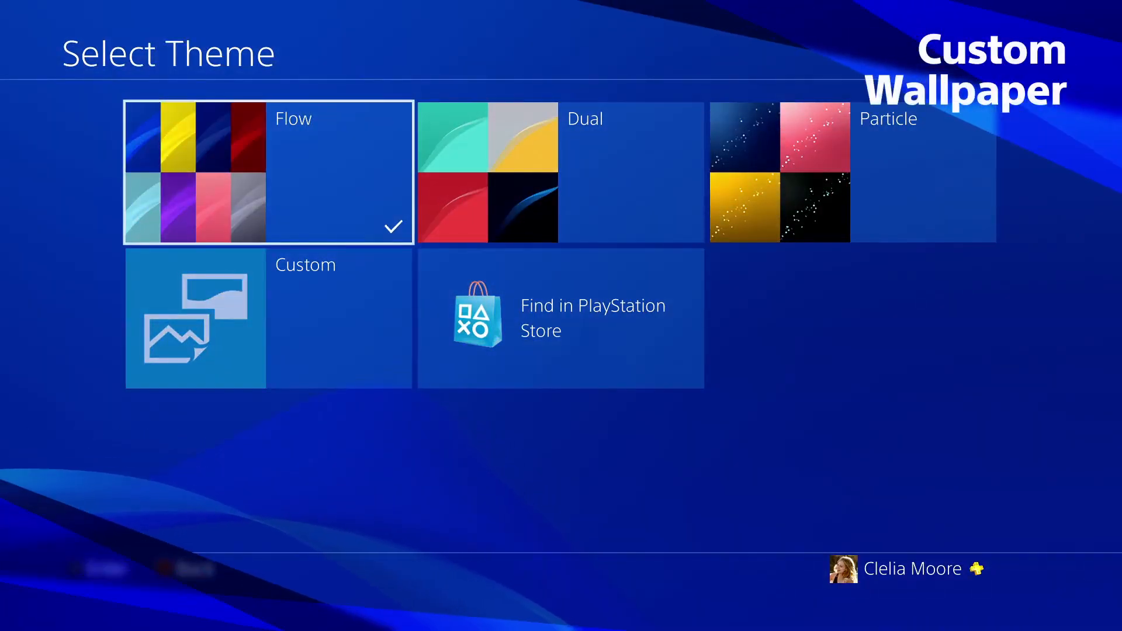
Step: Choose a Custom theme and use the second saved screenshot as the home screen wallpaper
click(196, 319)
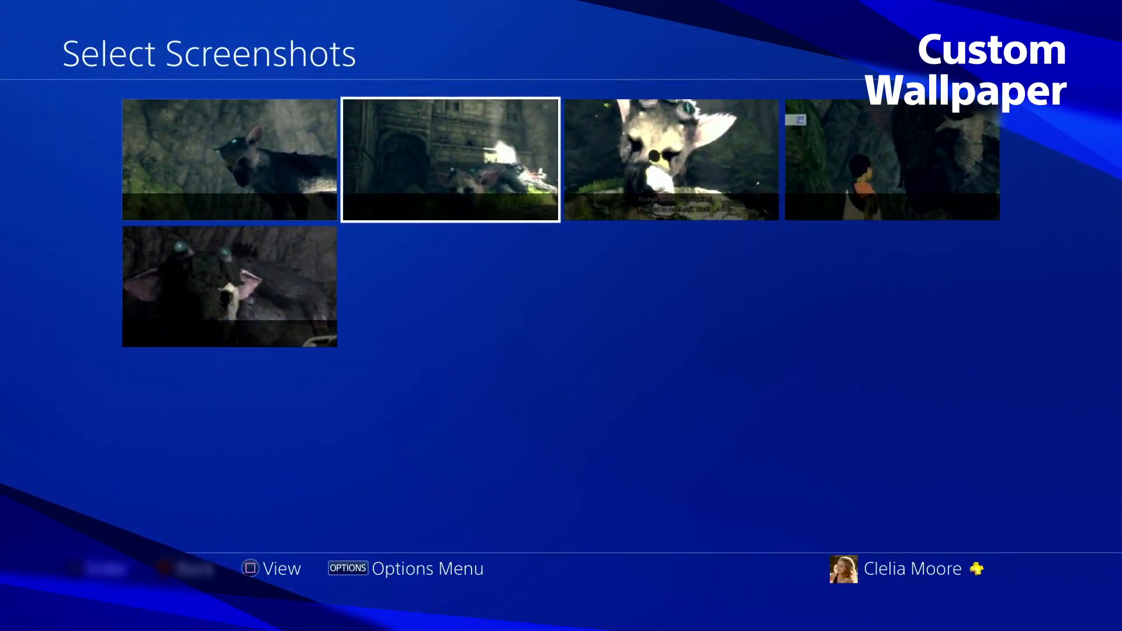
click(454, 164)
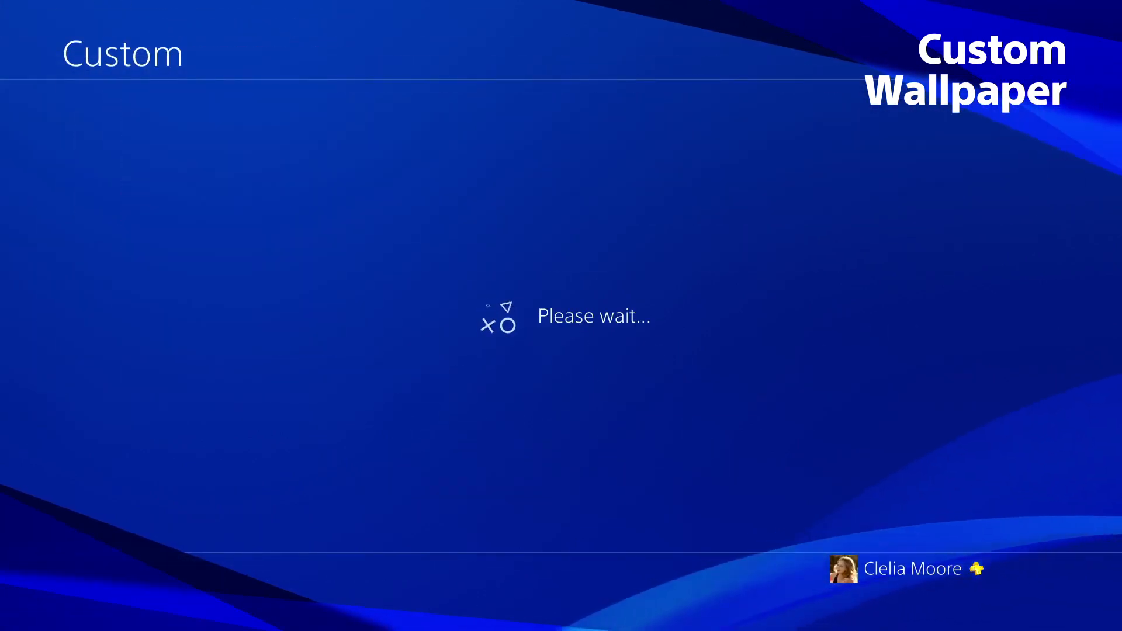